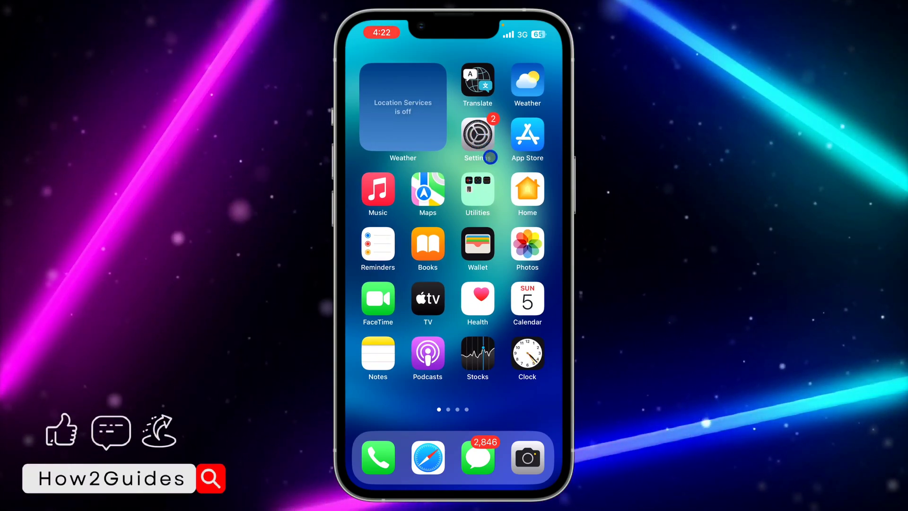
Launch the Settings app from the Home Screen.
click(477, 133)
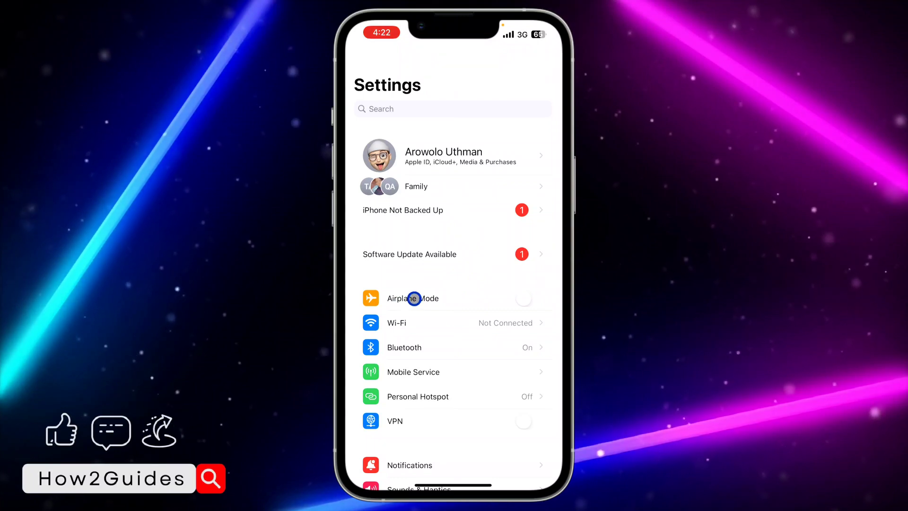
mouse_move(486, 338)
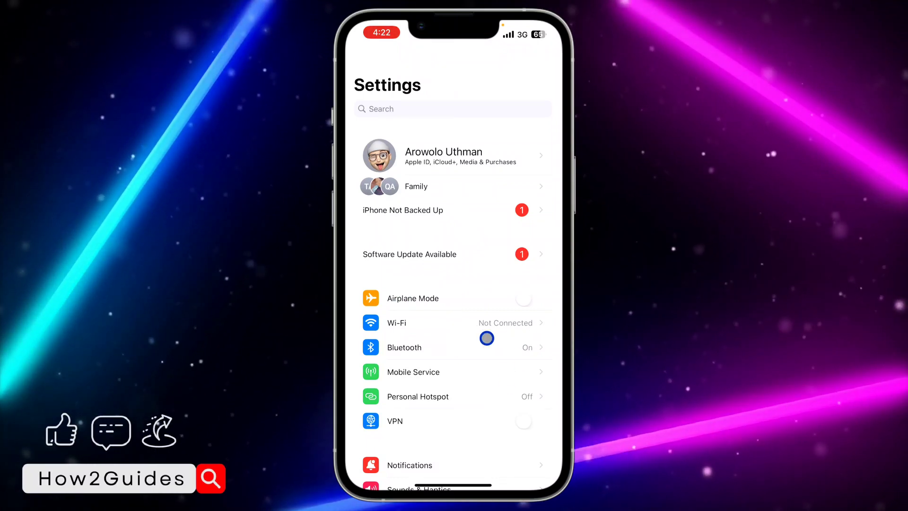
scroll(down, 3)
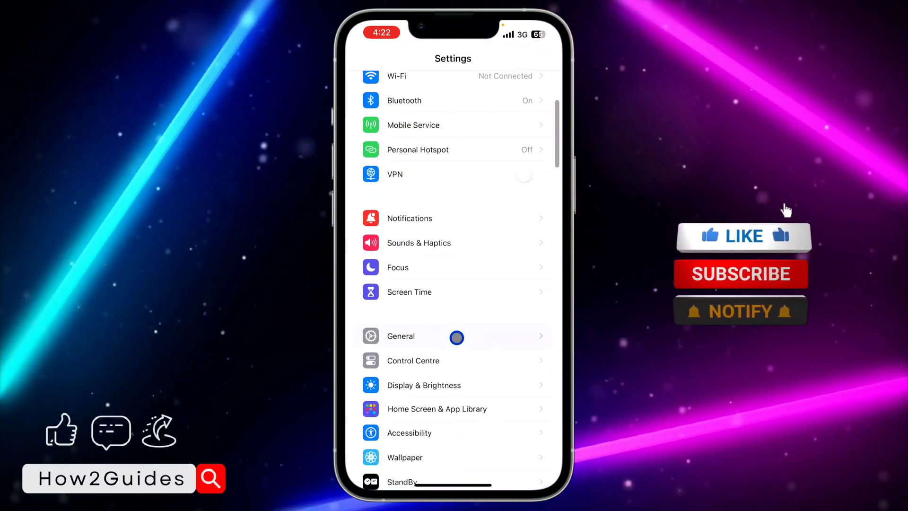
click(400, 335)
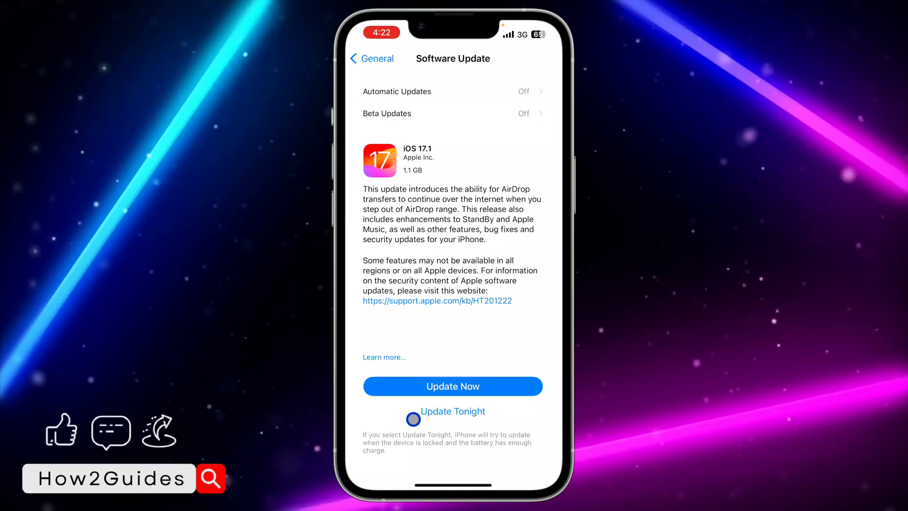
click(373, 58)
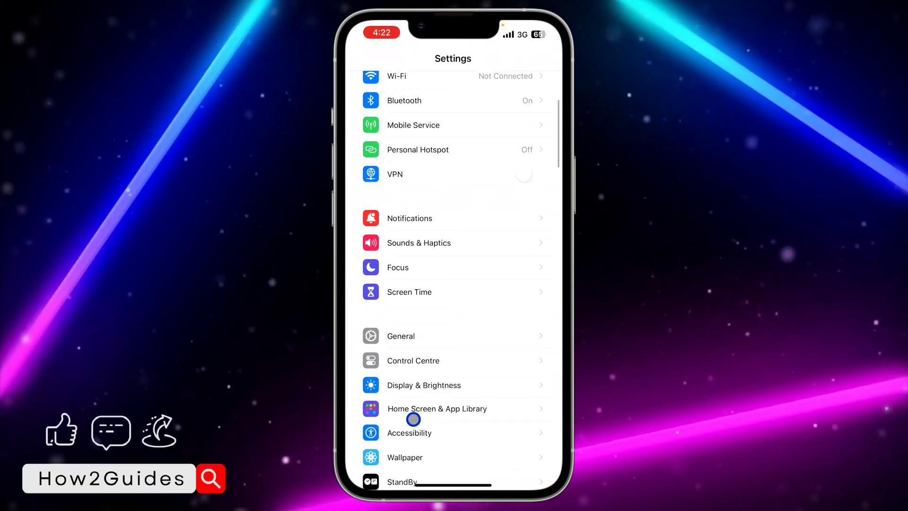
Scroll the Settings list and open the Wi-Fi page.
scroll(down, 3)
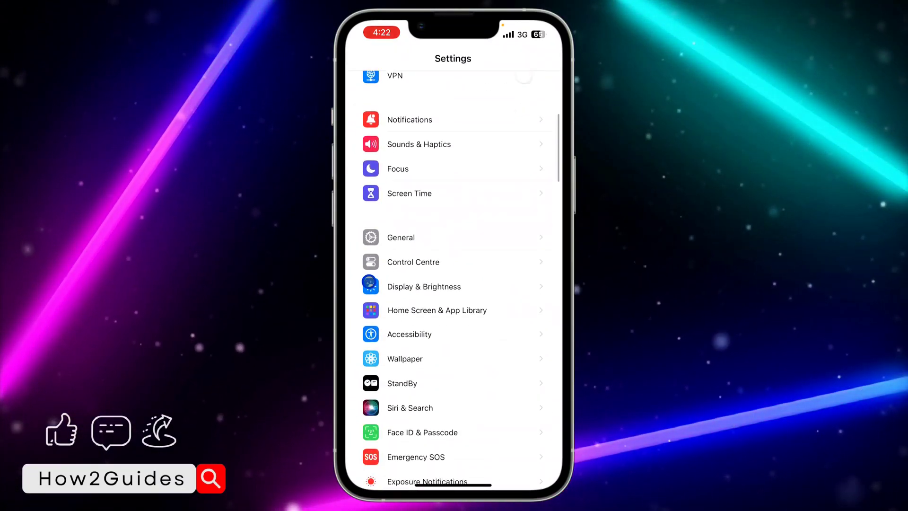
scroll(up, 3)
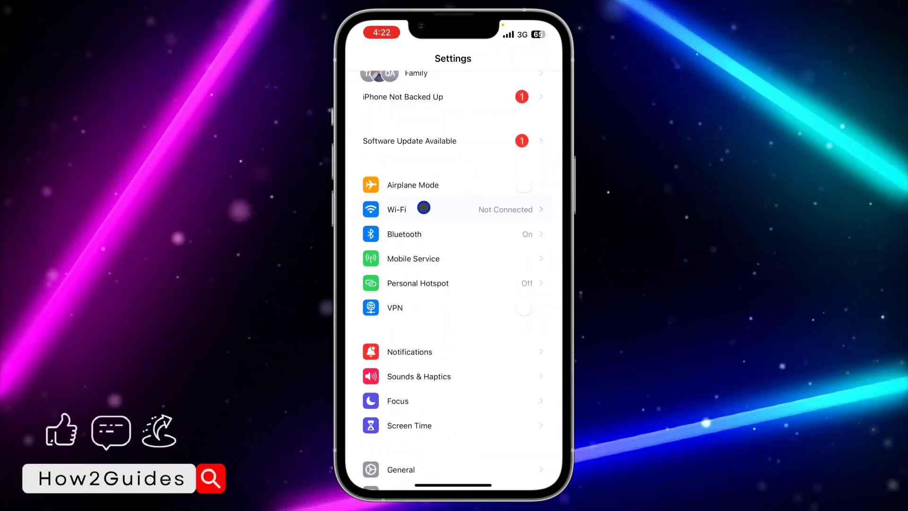
click(396, 209)
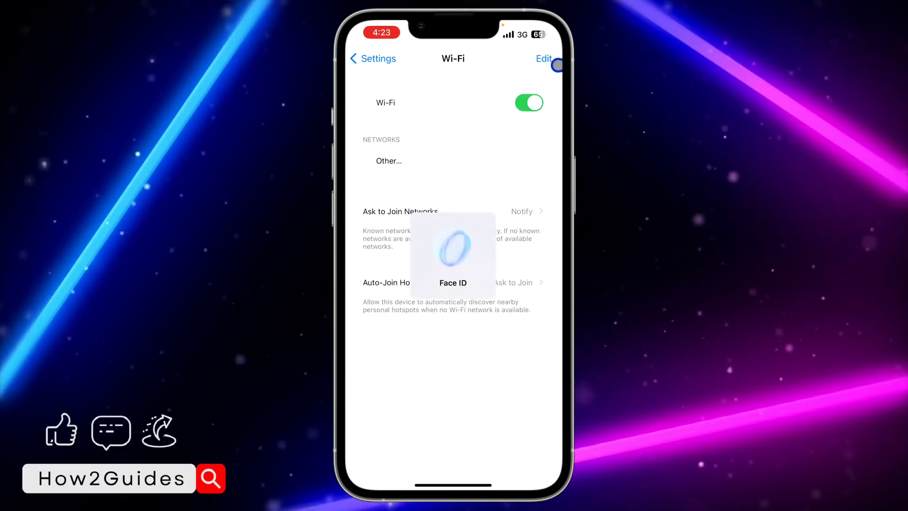
Open Known Networks and view AndroidShare_1112's saved details and password.
click(542, 57)
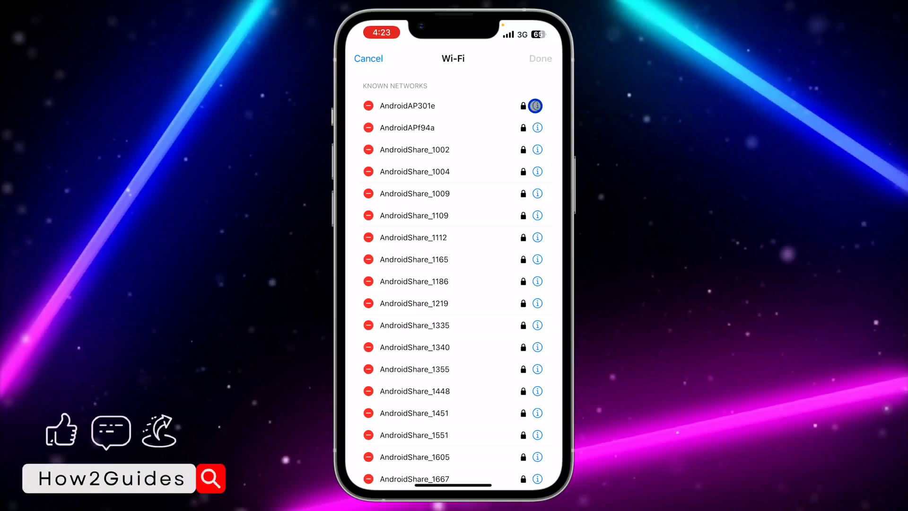
click(535, 105)
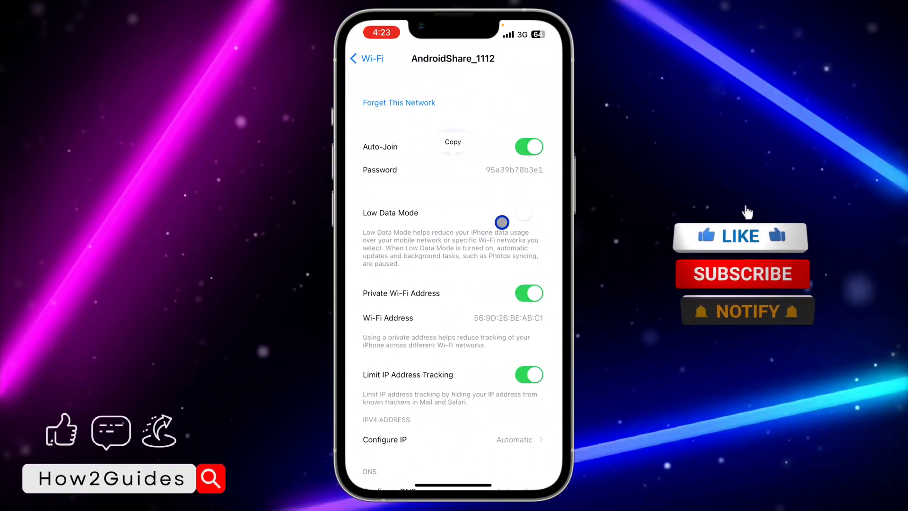
Back out of AndroidShare_1112's details and cancel the Known Networks list.
click(366, 58)
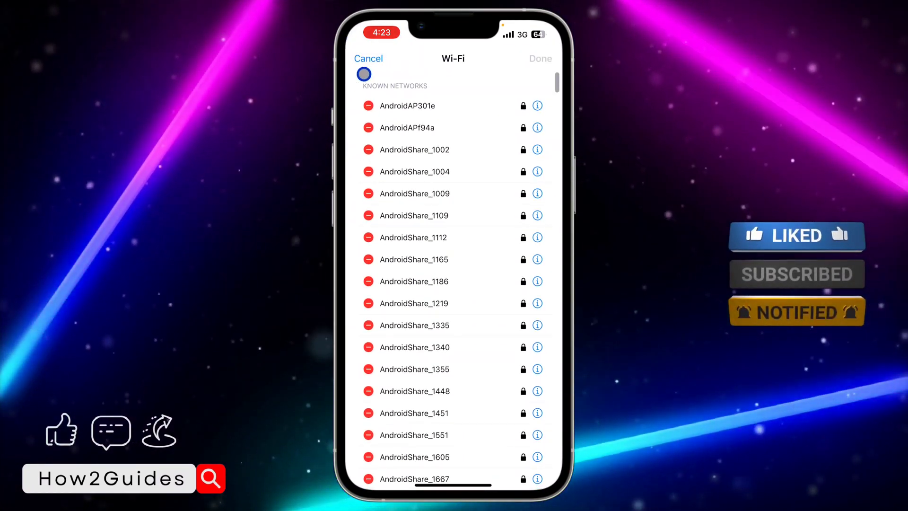
click(368, 59)
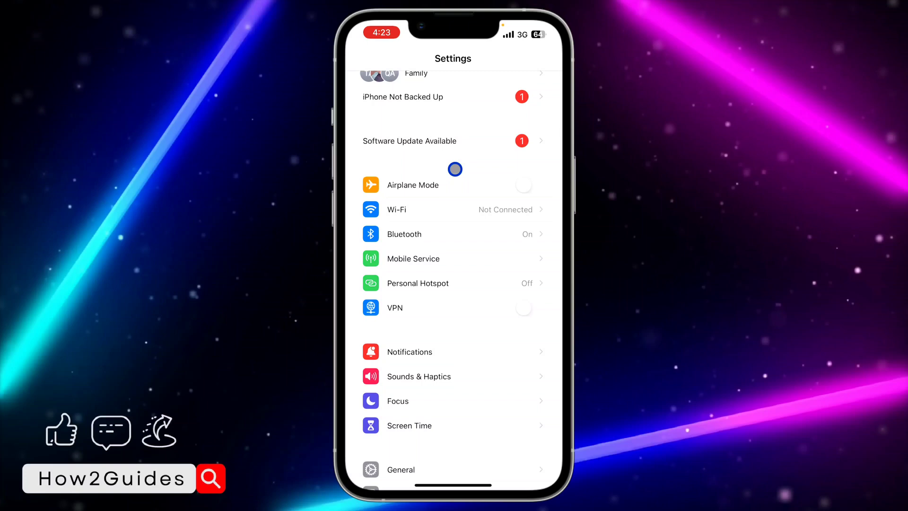